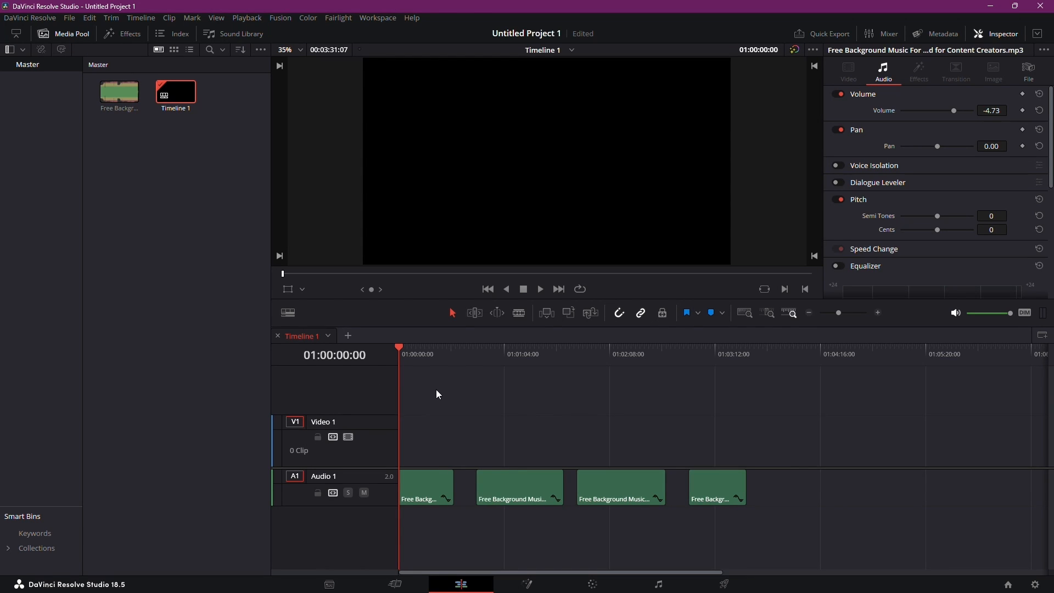
mouse_move(440, 389)
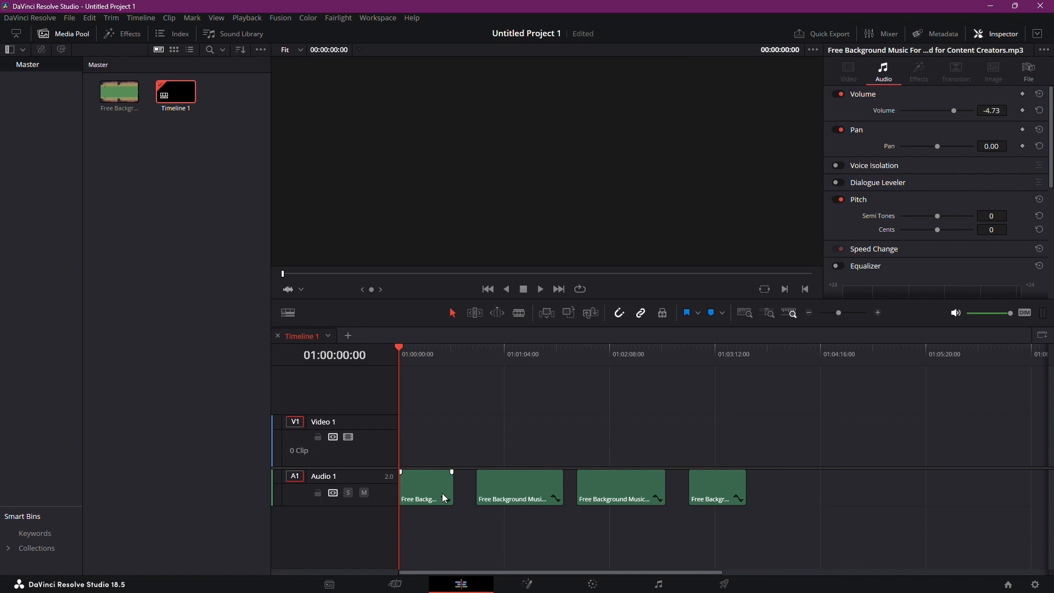
mouse_move(426, 486)
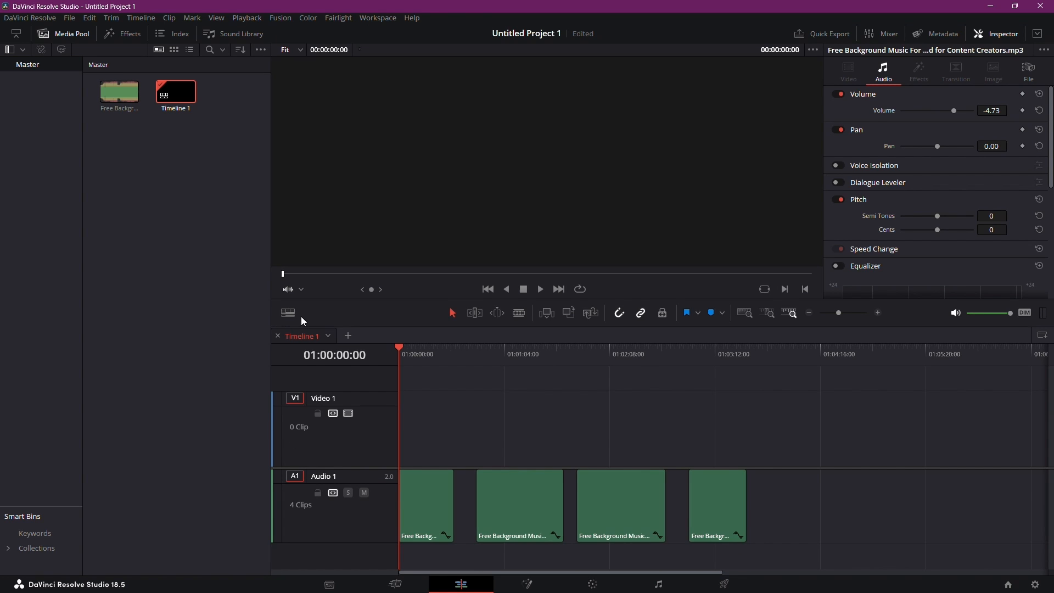
Enable audio waveform display inside the clips on track A1.
left_click(287, 312)
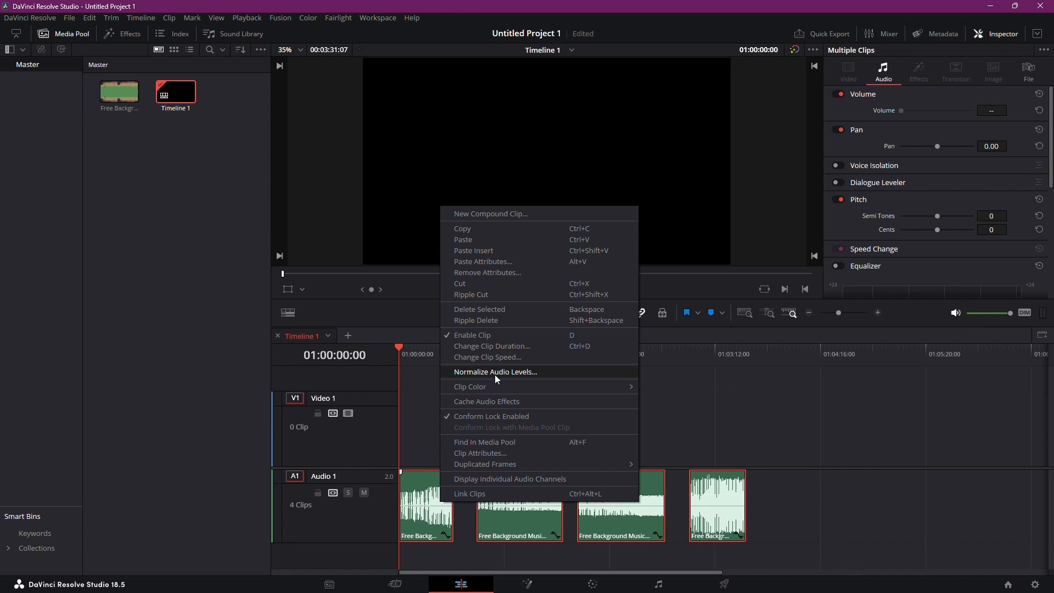
Normalize the four clips independently to -5.2 dBFS Sample Peak Program and apply it.
left_click(496, 371)
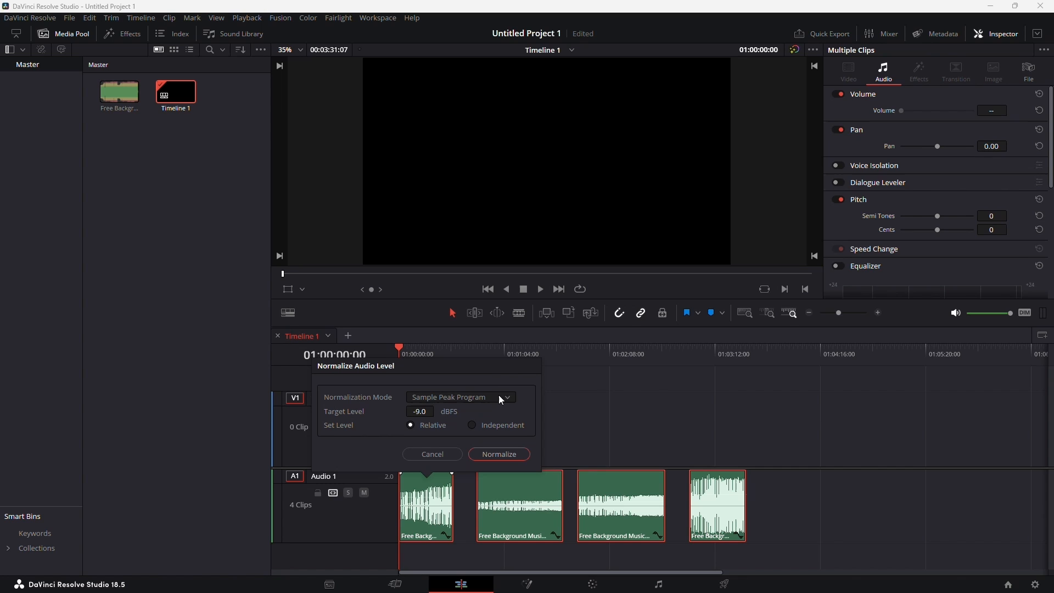
left_click(459, 398)
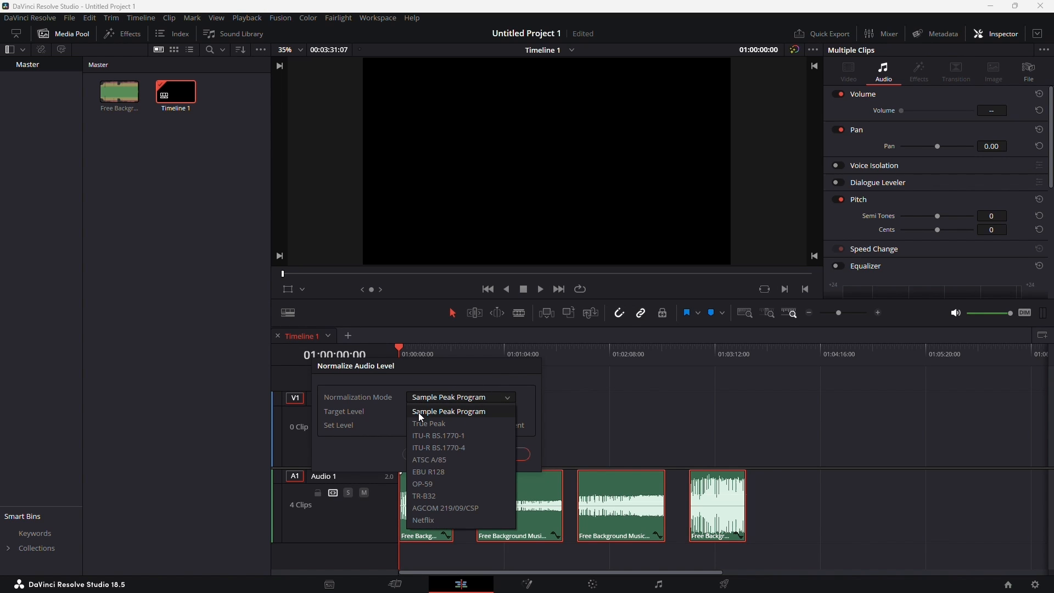
left_click(448, 411)
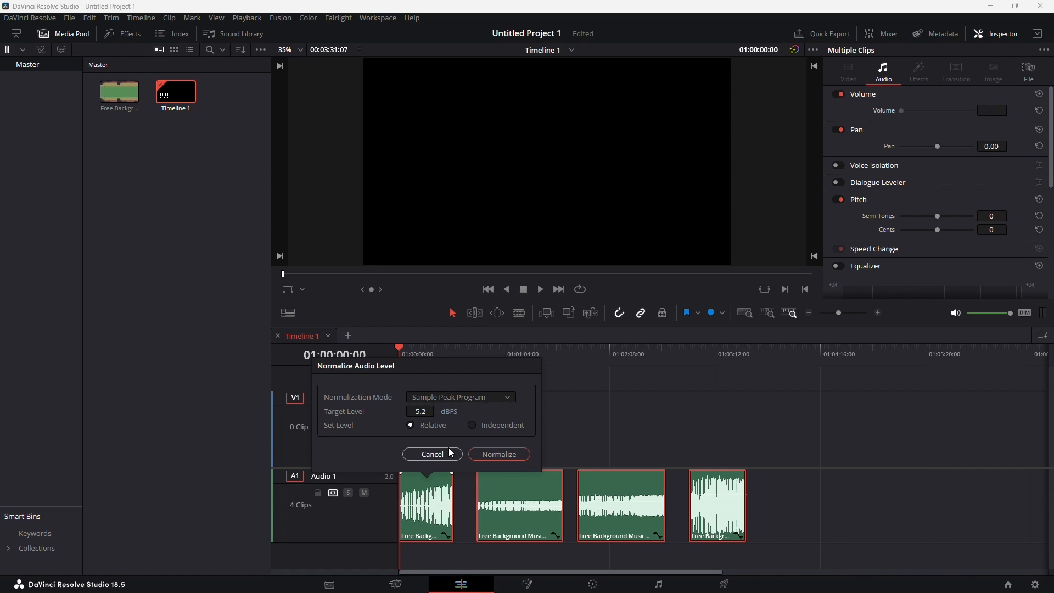
left_click(472, 425)
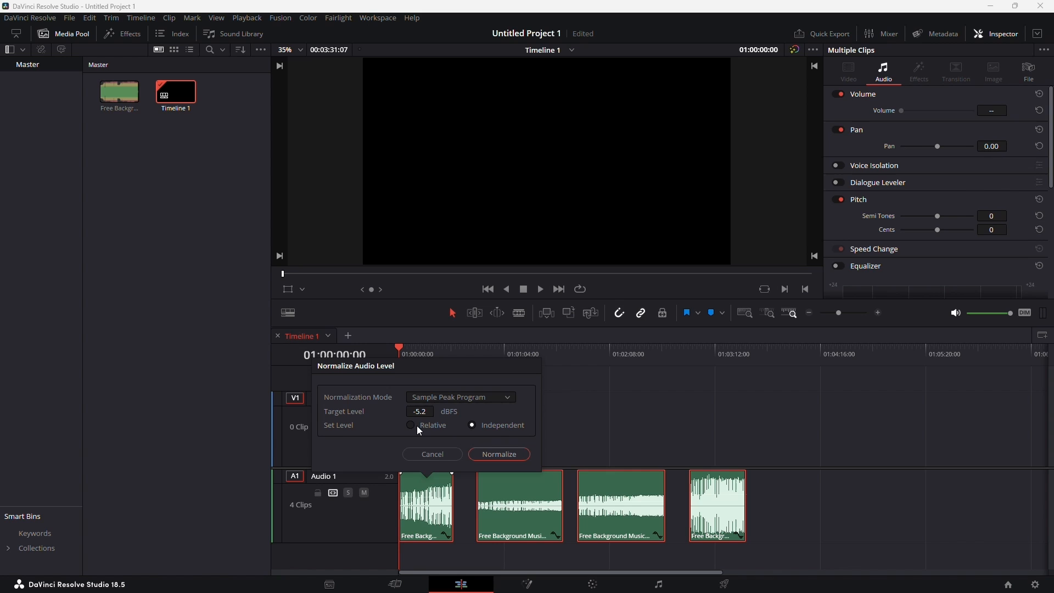
left_click(499, 455)
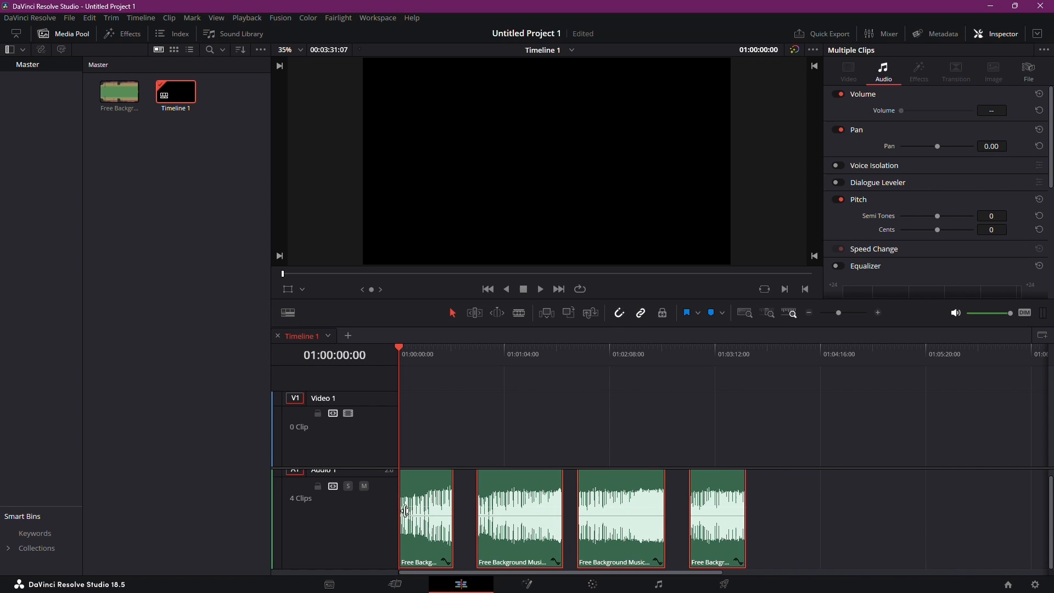
mouse_move(718, 542)
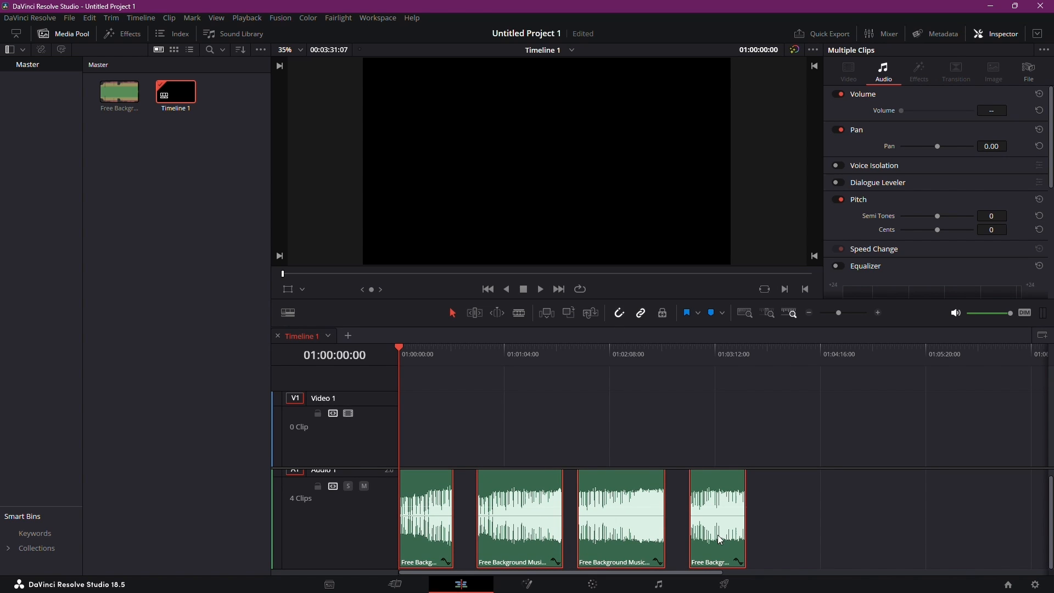
mouse_move(652, 498)
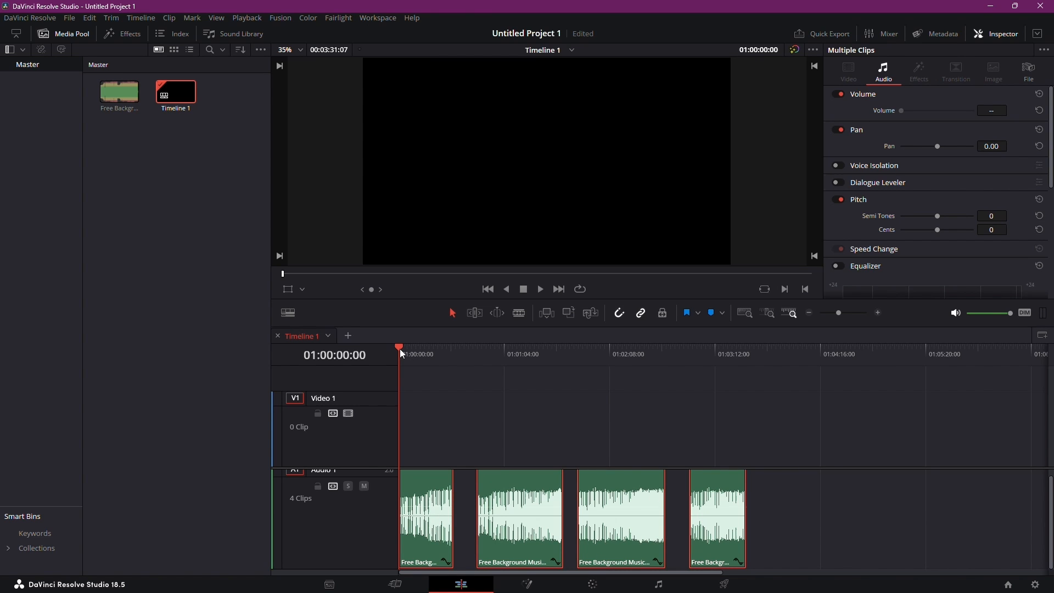
Move the playhead into the second clip, then past the last clip to 01:03:52:00.
left_click(509, 353)
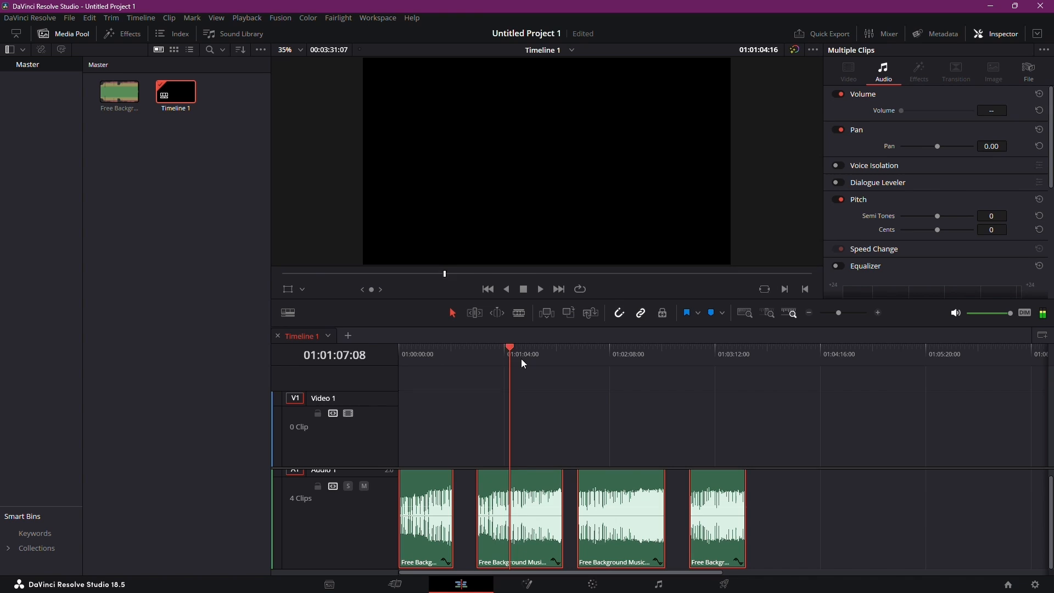
left_click(780, 353)
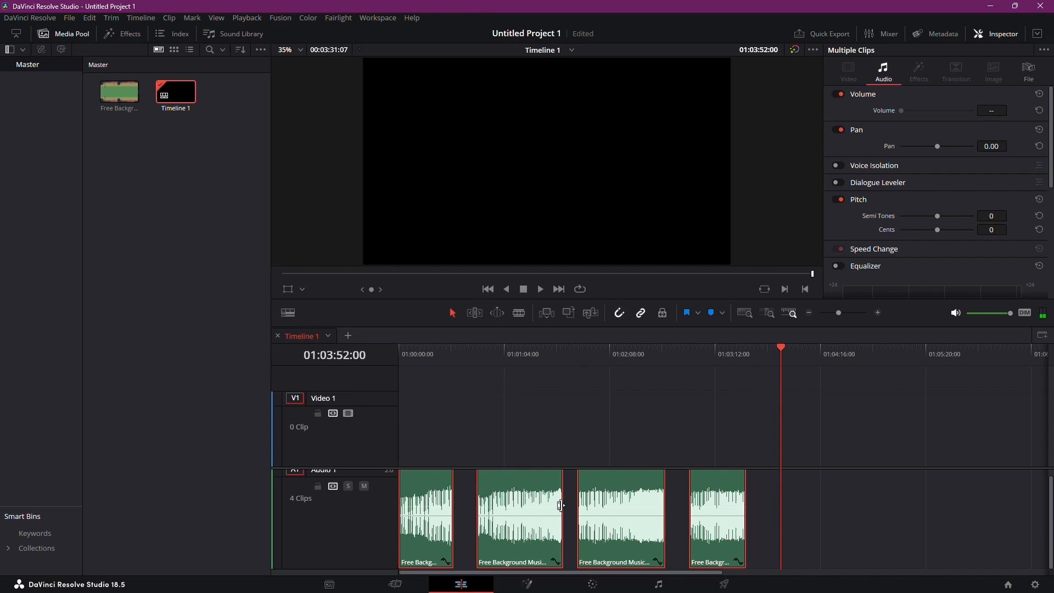
mouse_move(395, 198)
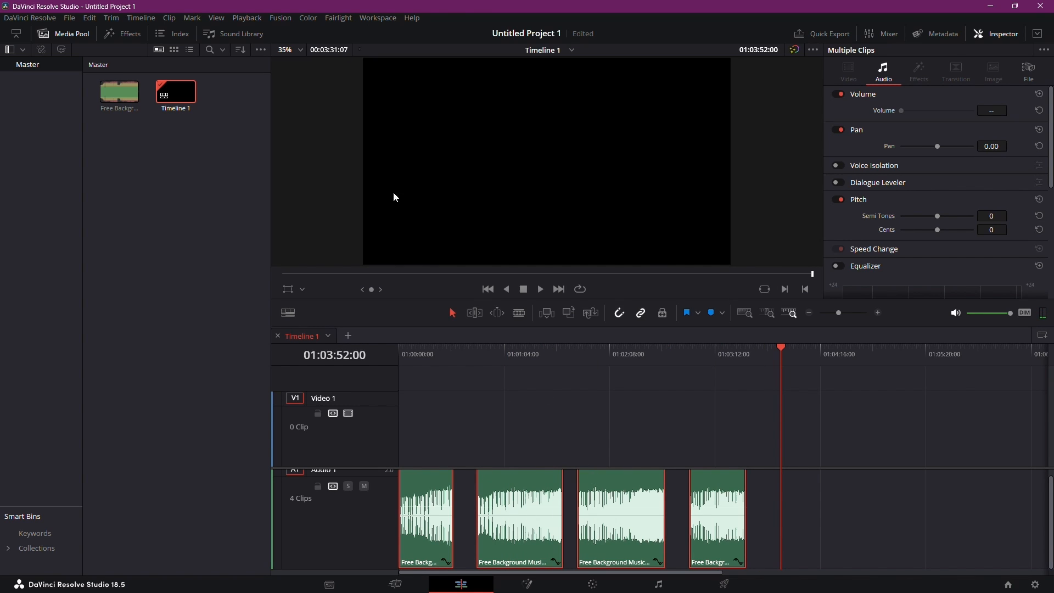
mouse_move(521, 416)
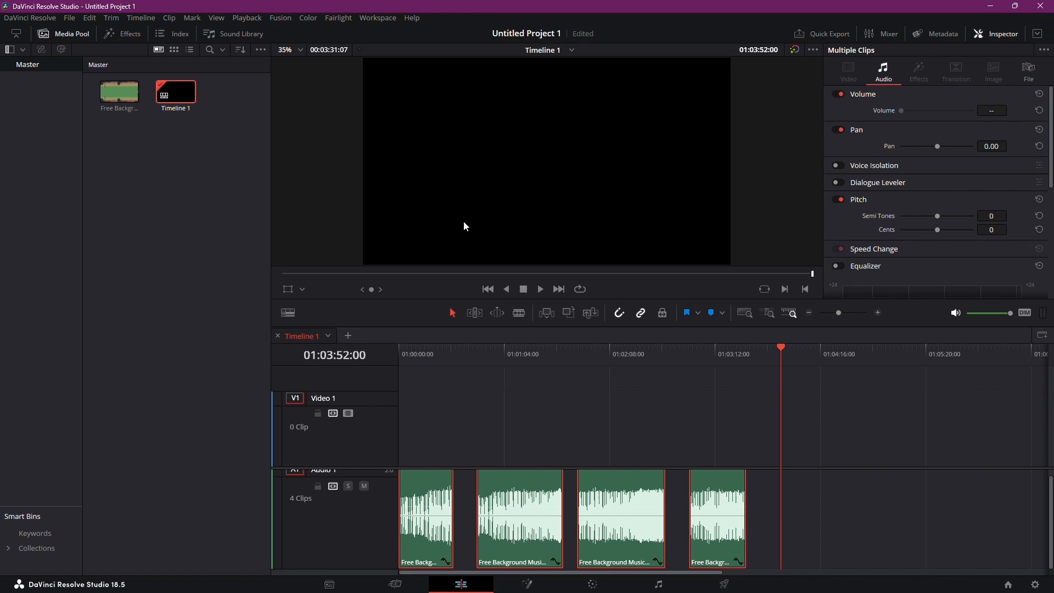
mouse_move(728, 382)
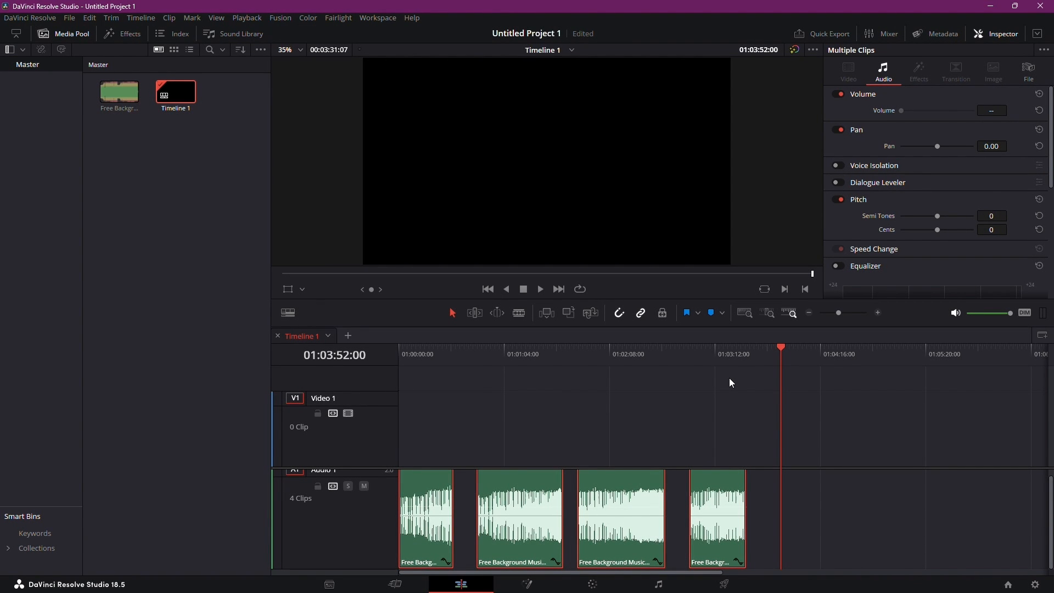
mouse_move(562, 221)
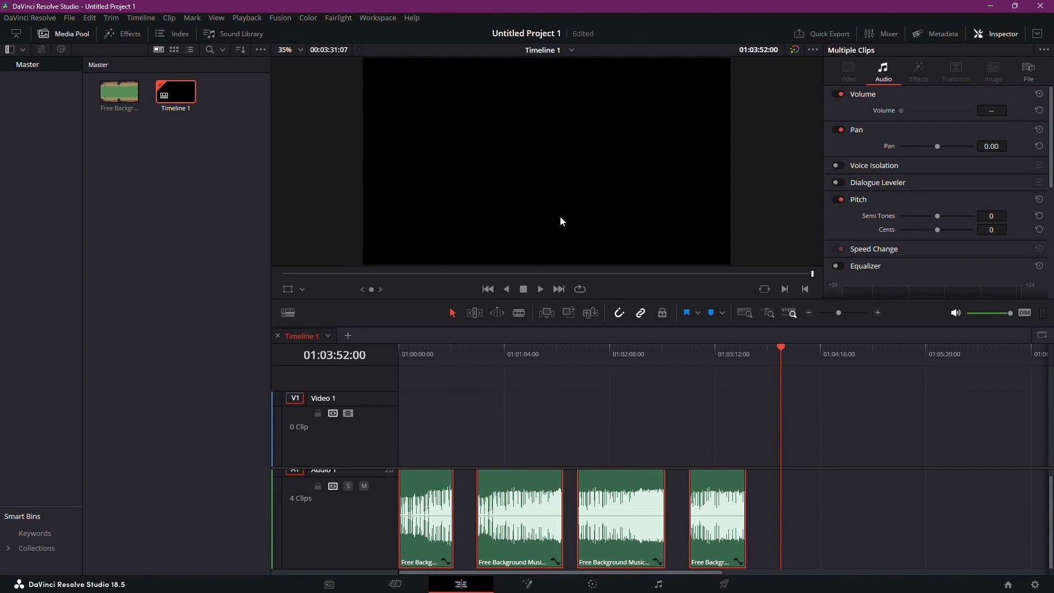